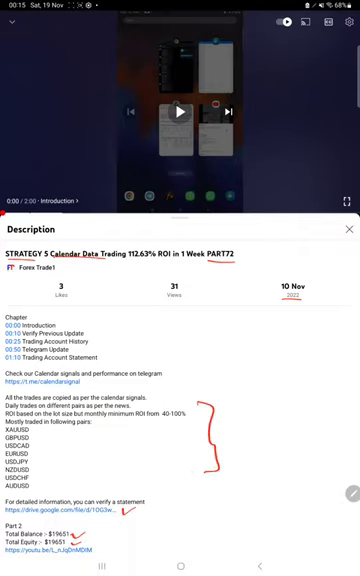
Step: Leave the YouTube description and bring up MetaTrader 4's empty trading history
click(180, 564)
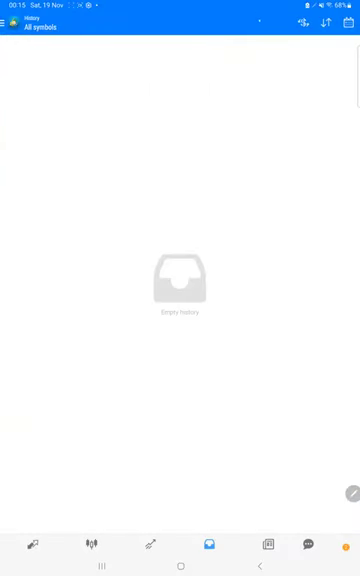
Step: Choose a Custom Period so the history lists all trades with profit, deposit and balance totals
click(348, 22)
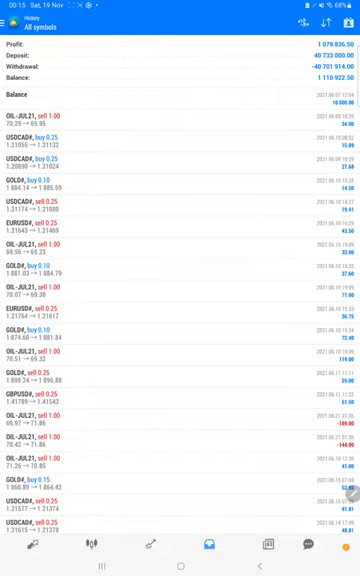
scroll(up, 3)
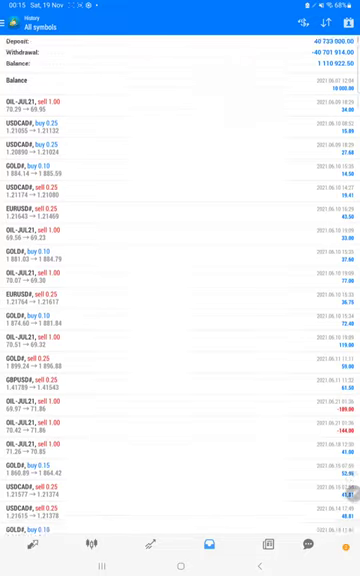
scroll(down, 3)
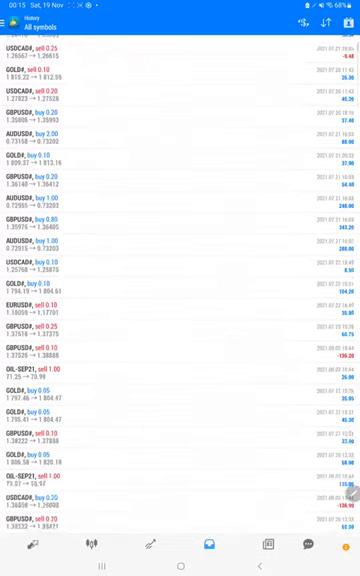
scroll(down, 3)
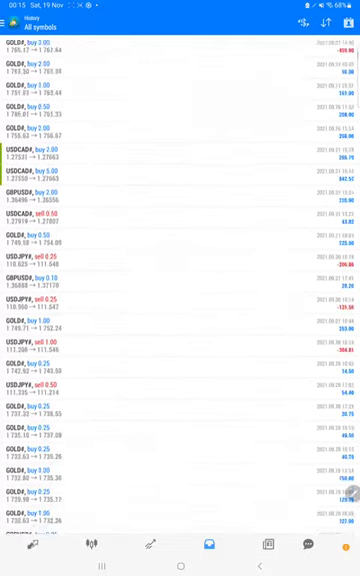
scroll(up, 3)
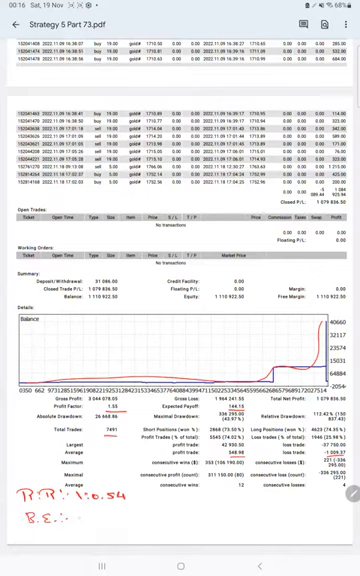
Step: Show the Strategy 5 Part 7 statement's summary, balance graph and Details section
text(C)
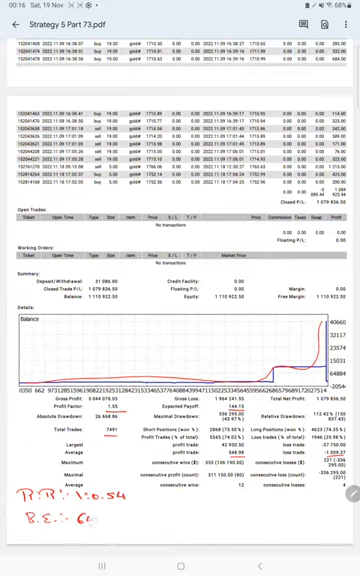